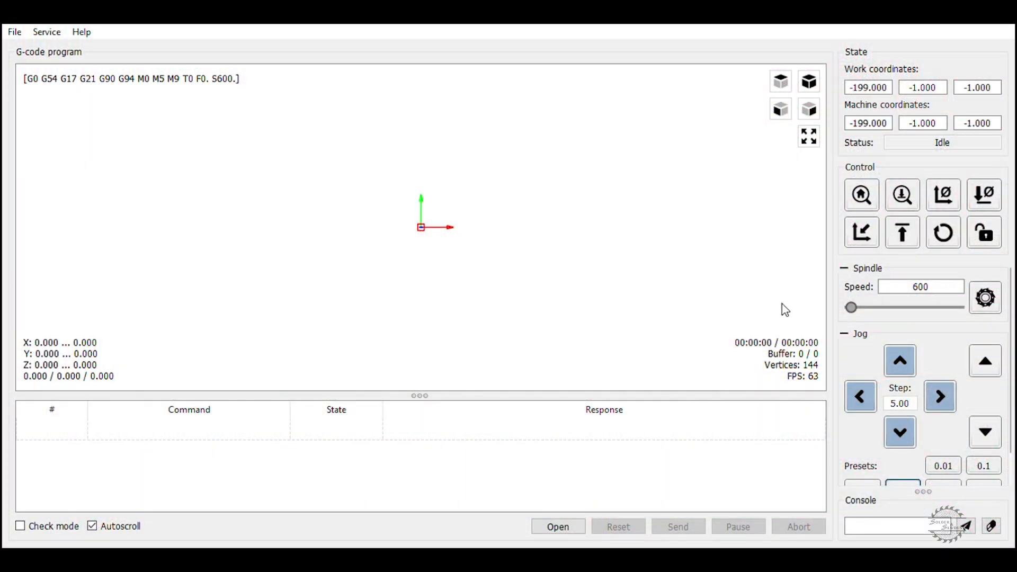
Step: Enlarge the console, reset and unlock the controller, then request its settings list with $$
{"action": "left_click", "coordinate": [844, 268]}
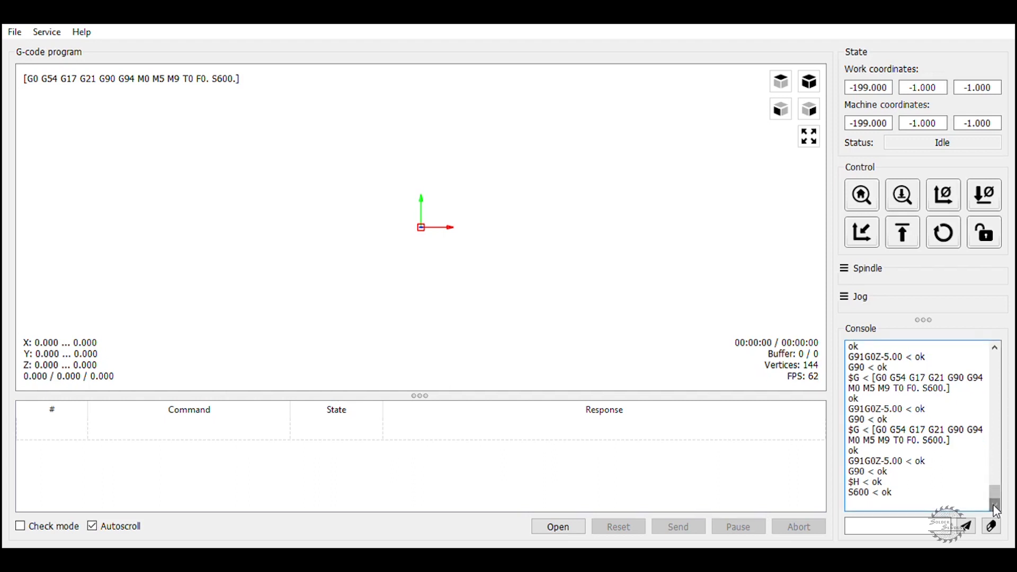
{"action": "mouse_move", "coordinate": [967, 327]}
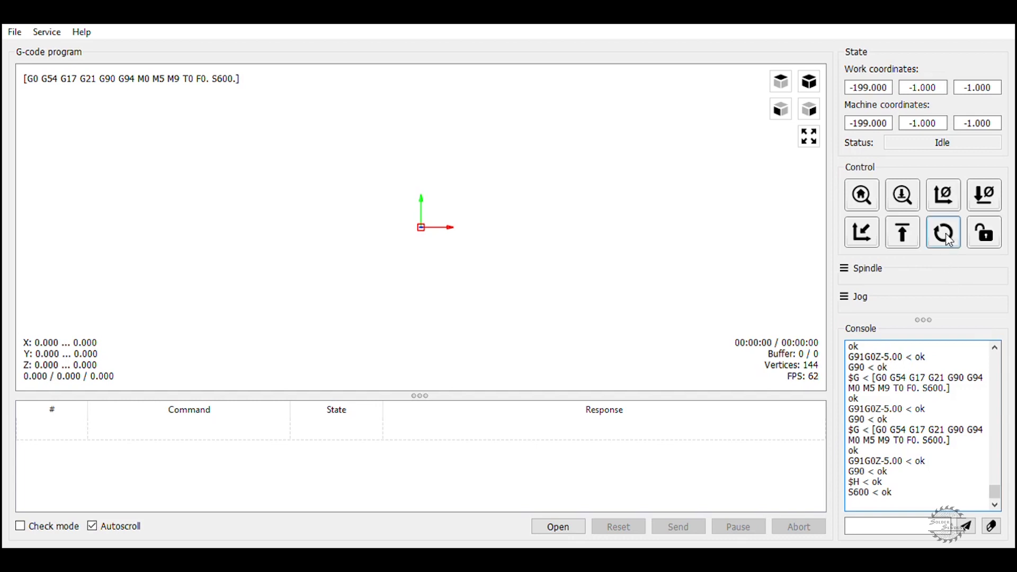
{"action": "left_click", "coordinate": [942, 232]}
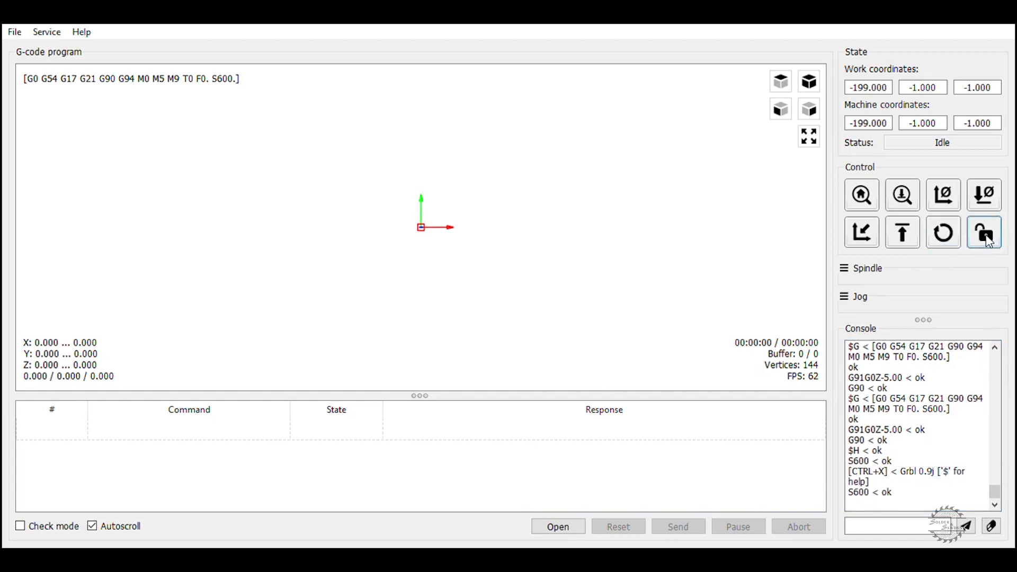
{"action": "left_click", "coordinate": [983, 232]}
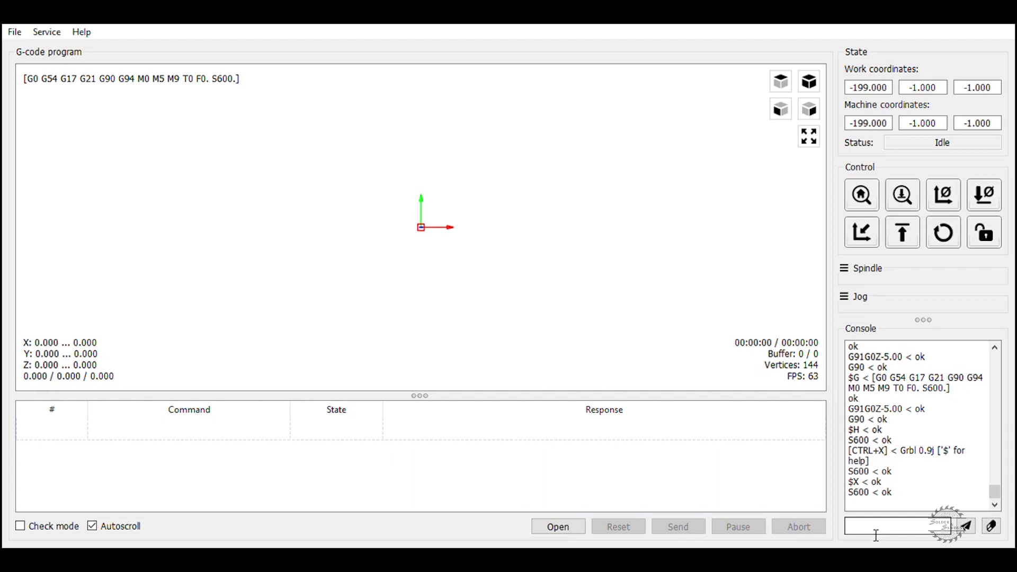
{"action": "type", "text": "$$"}
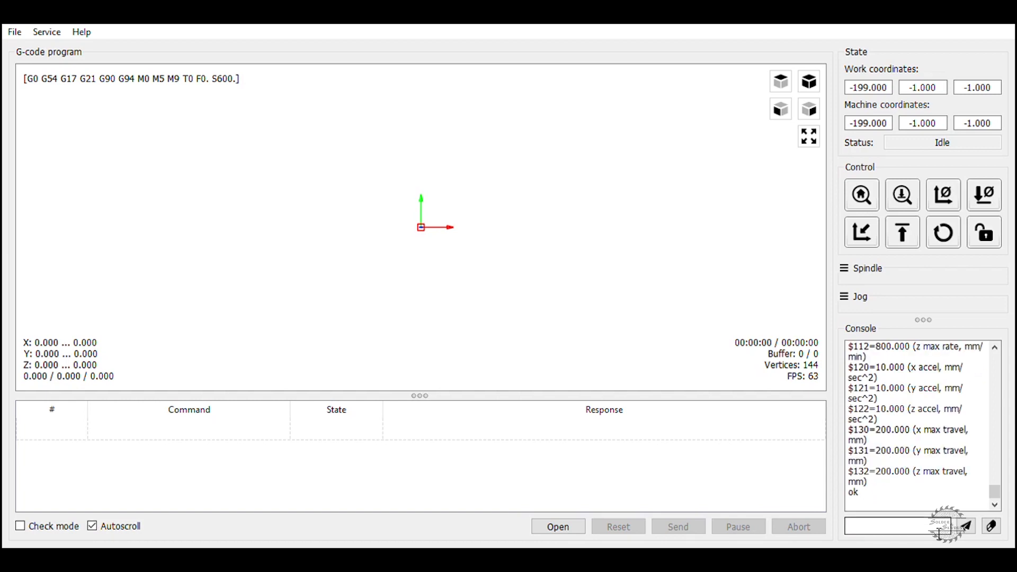
{"action": "mouse_move", "coordinate": [470, 534]}
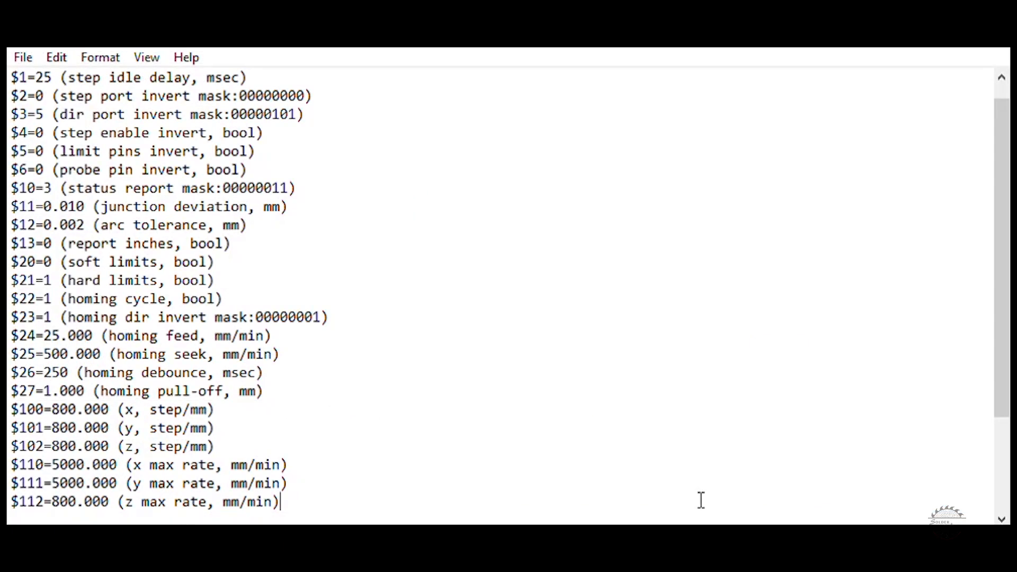
{"action": "mouse_move", "coordinate": [426, 349]}
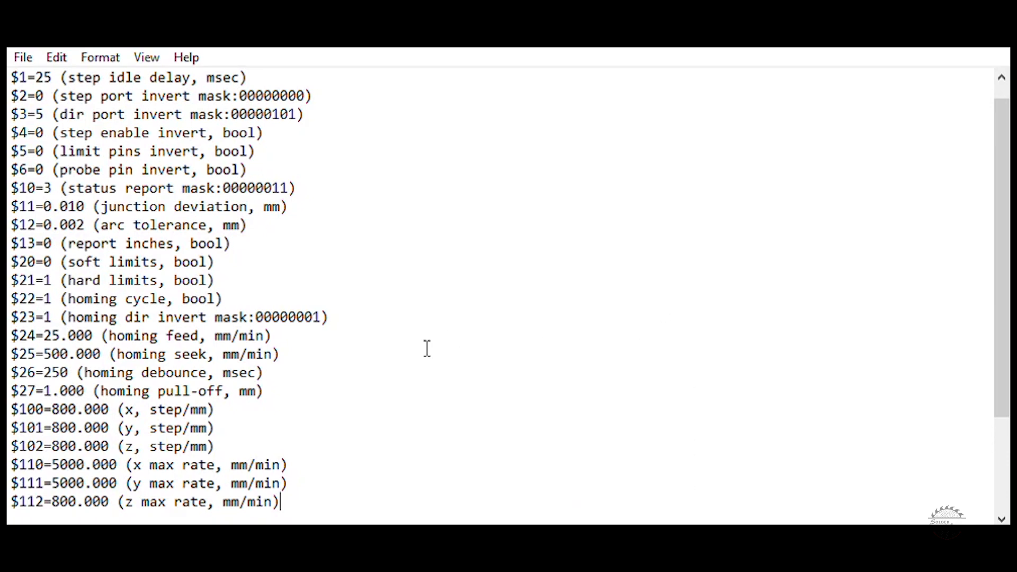
{"action": "mouse_move", "coordinate": [220, 305]}
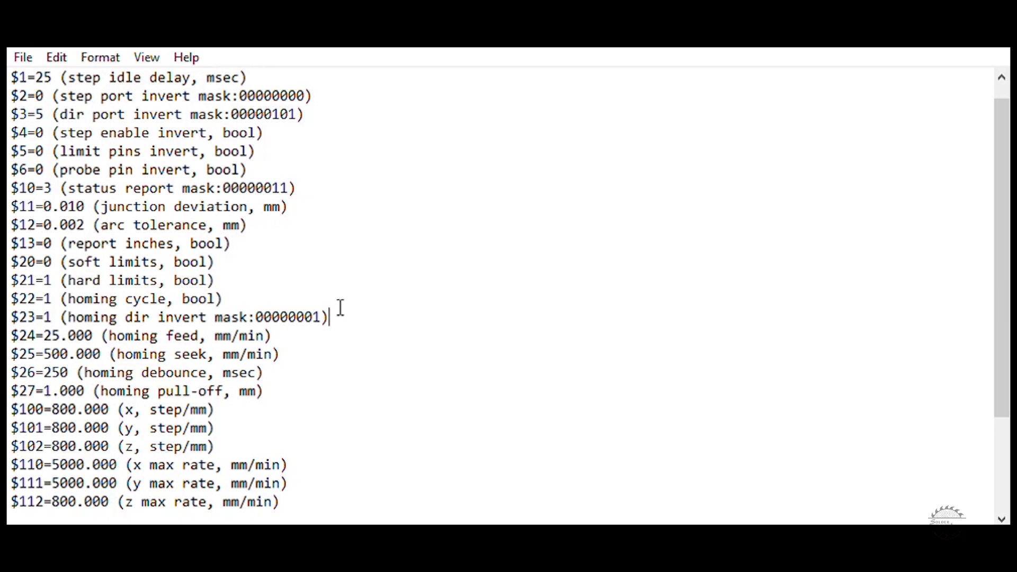
Step: Select the $20-$23 limit and homing lines in Notepad, then return to Candle's console
{"action": "left_click_drag", "start_coordinate": [165, 298], "coordinate": [331, 317]}
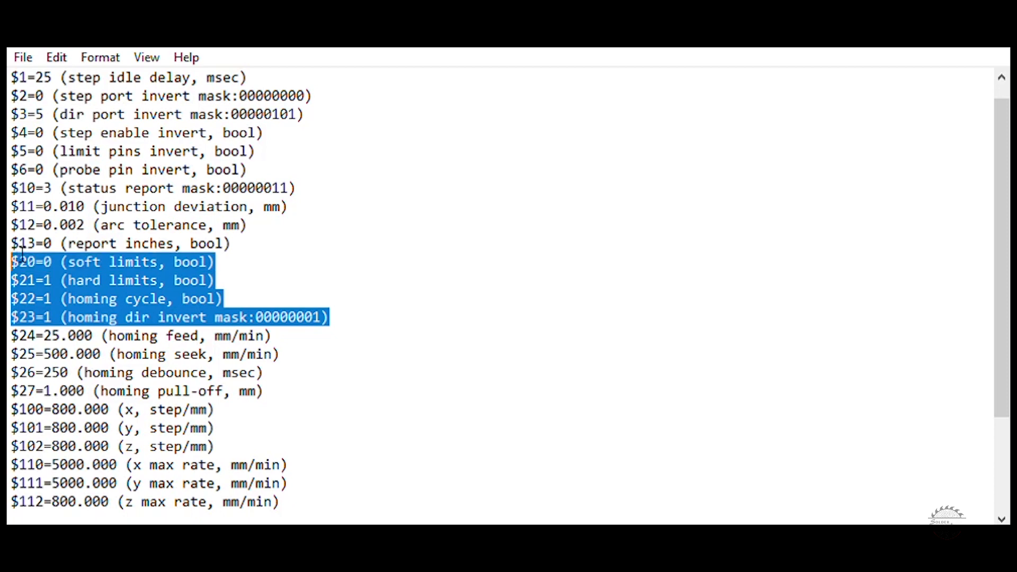
{"action": "mouse_move", "coordinate": [123, 244]}
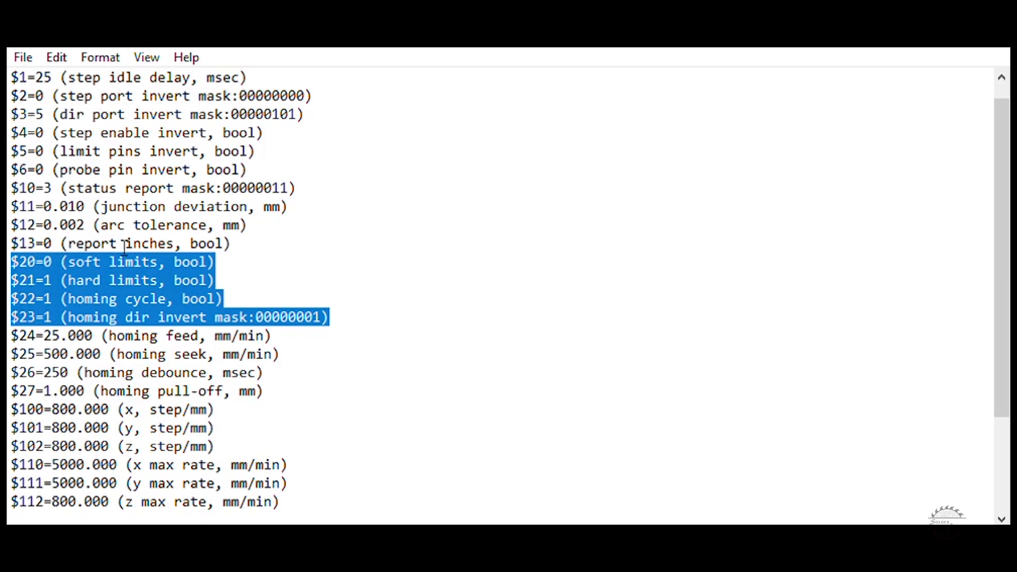
{"action": "mouse_move", "coordinate": [339, 300]}
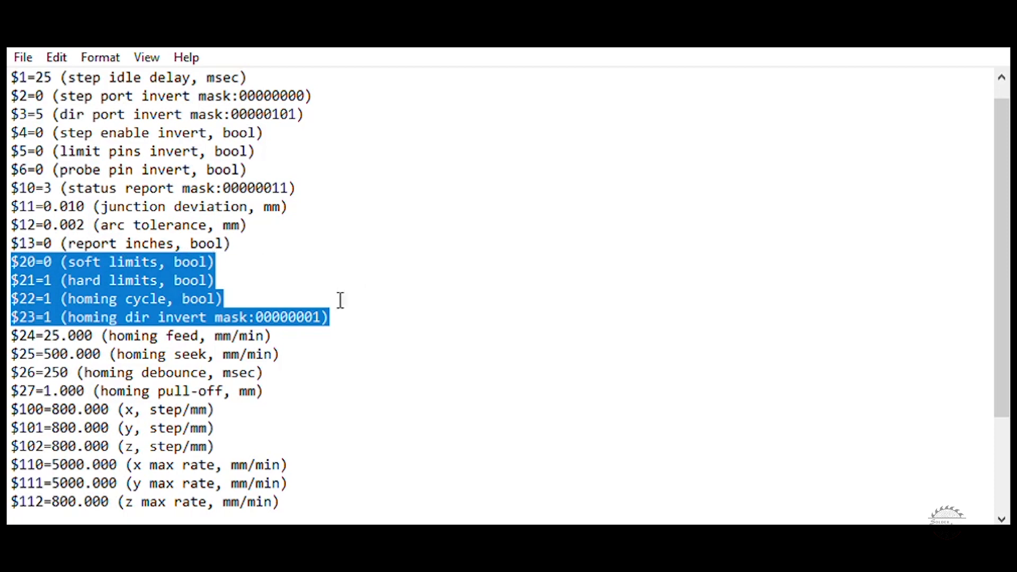
{"action": "mouse_move", "coordinate": [336, 267]}
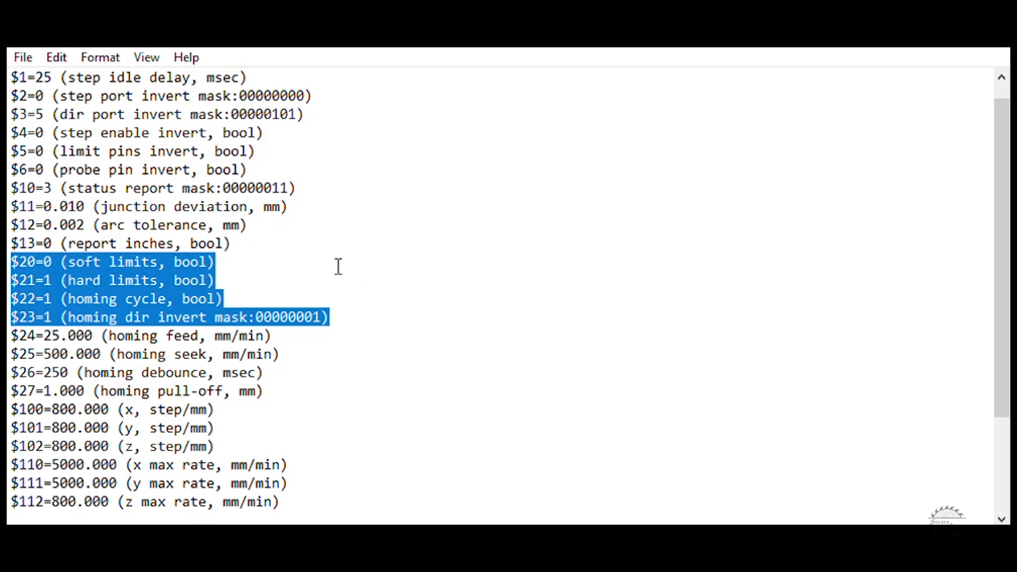
{"action": "mouse_move", "coordinate": [272, 257]}
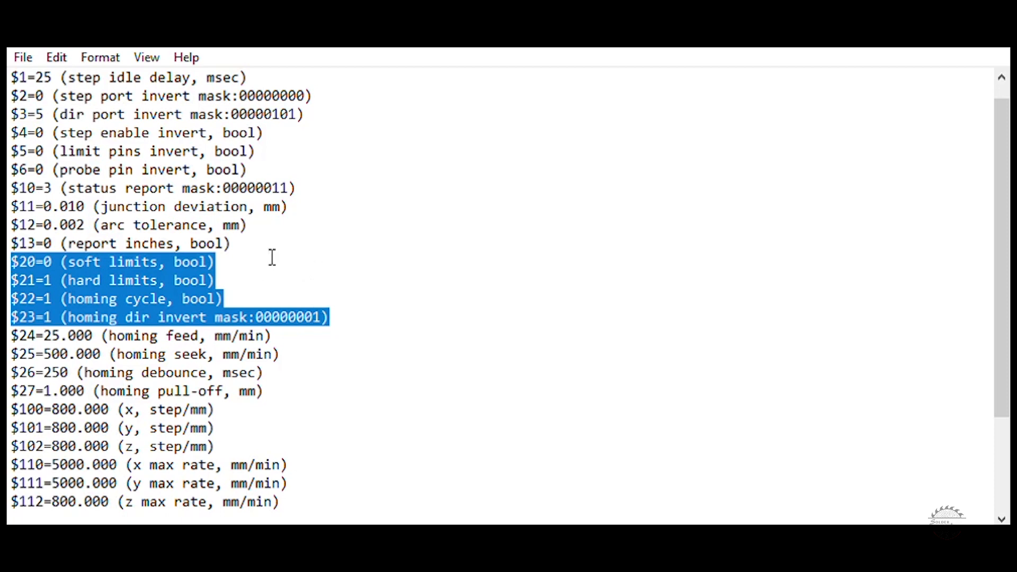
{"action": "mouse_move", "coordinate": [306, 317]}
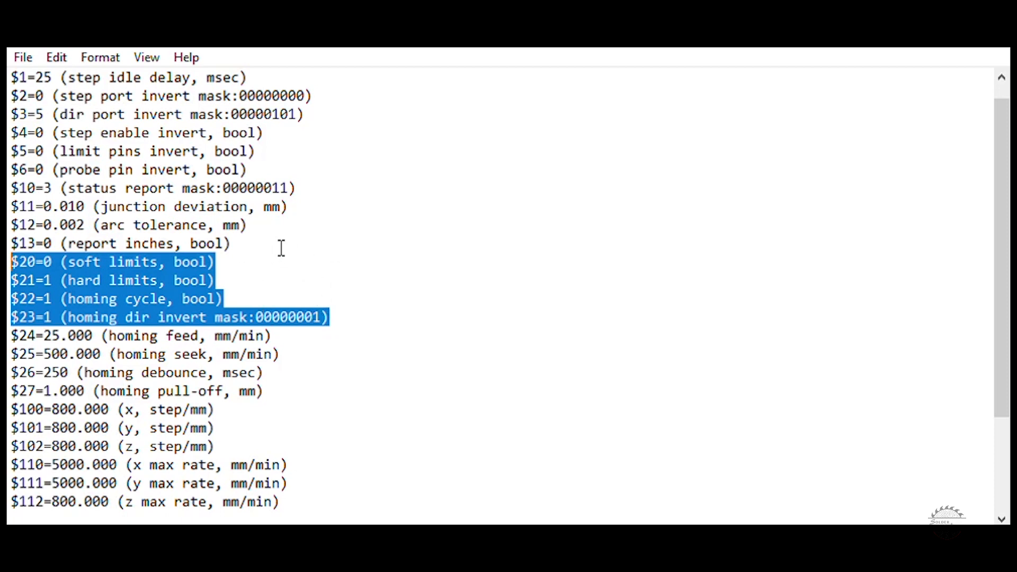
{"action": "mouse_move", "coordinate": [336, 287]}
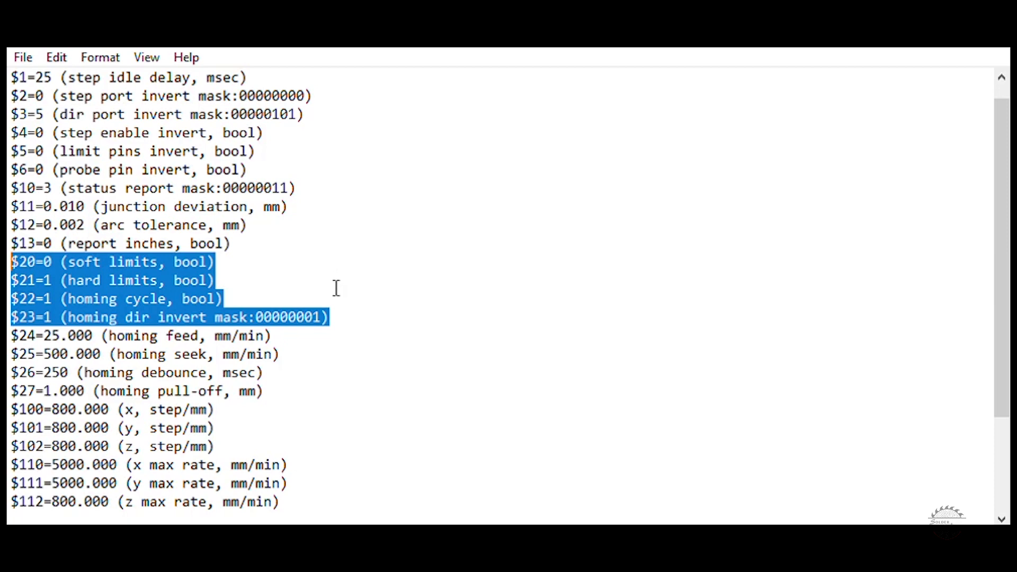
{"action": "mouse_move", "coordinate": [339, 319]}
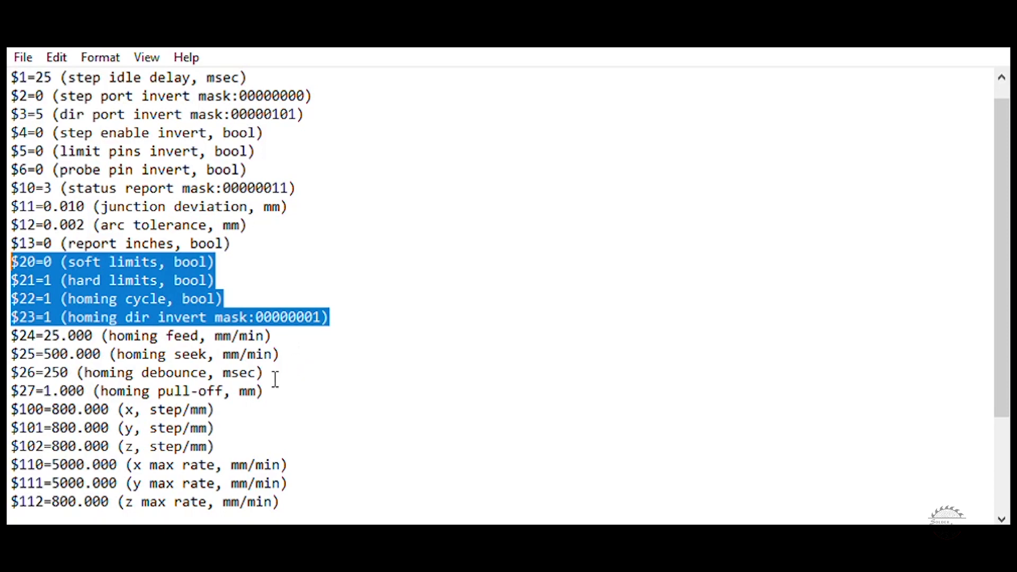
{"action": "left_click", "coordinate": [265, 391]}
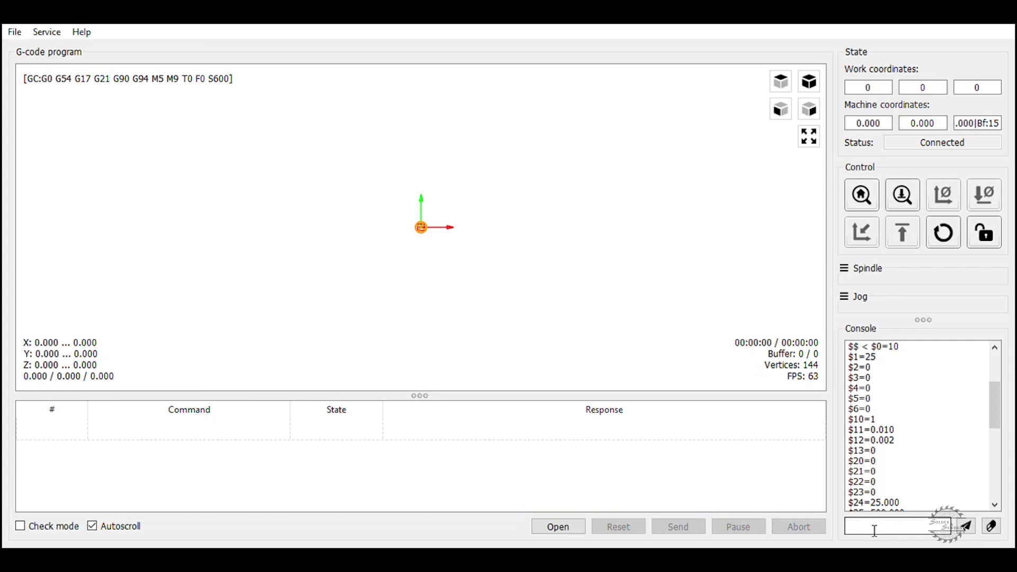
Step: Send console commands enabling hard limits, the homing cycle and the homing direction mask ($21-$23 = 1)
{"action": "type", "text": "$23=1"}
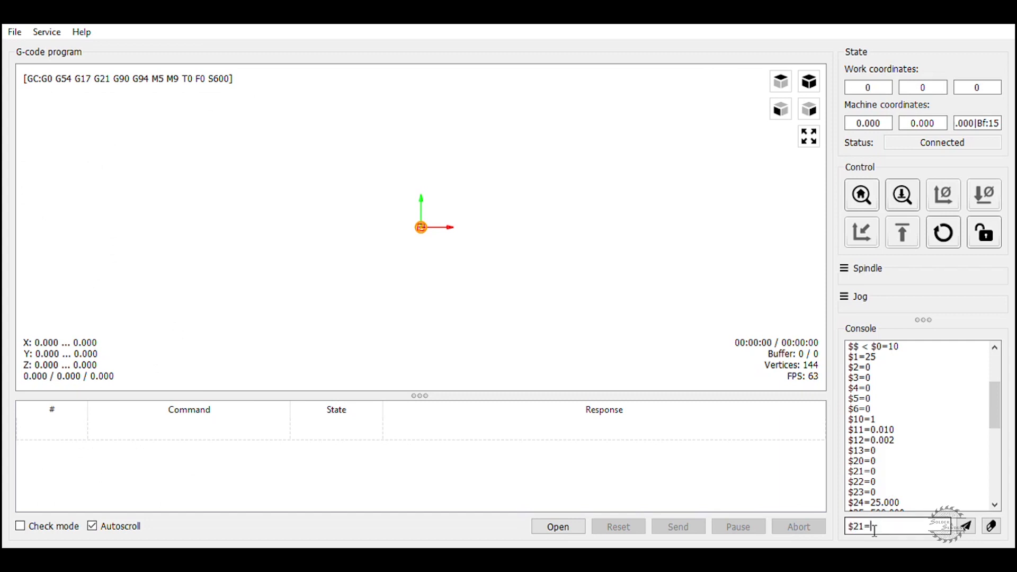
{"action": "type", "text": "1"}
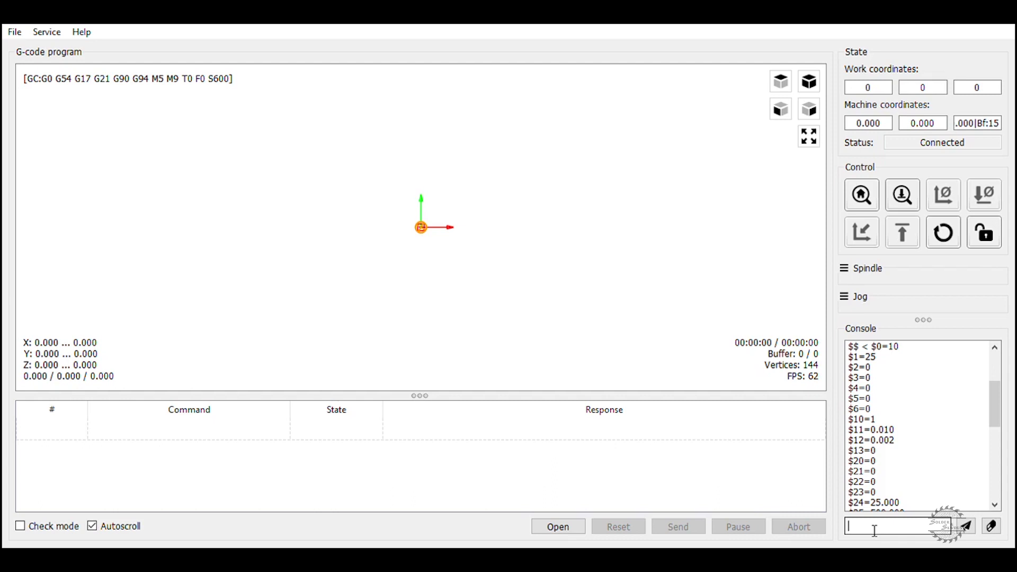
{"action": "type", "text": "$22"}
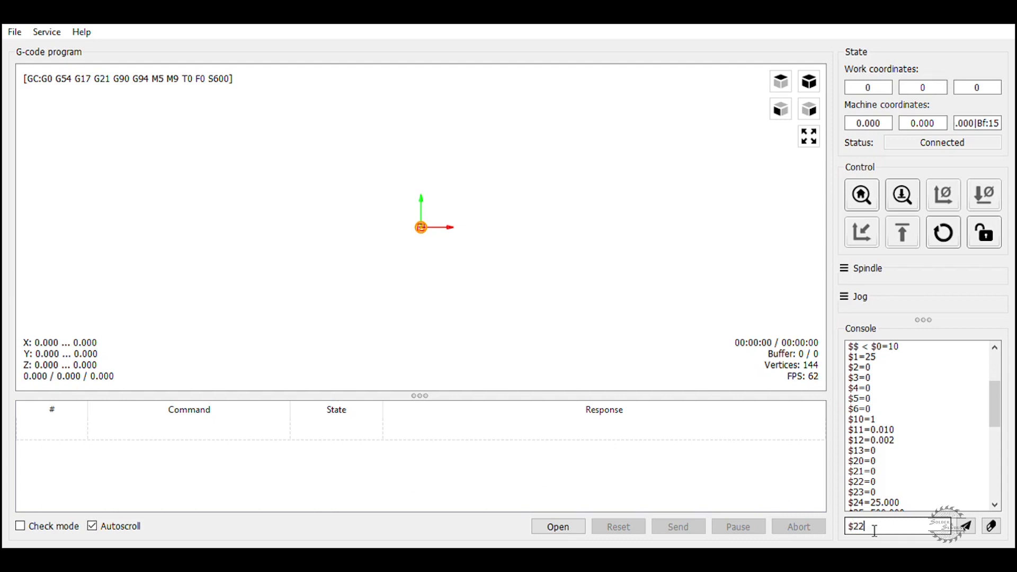
{"action": "type", "text": "="}
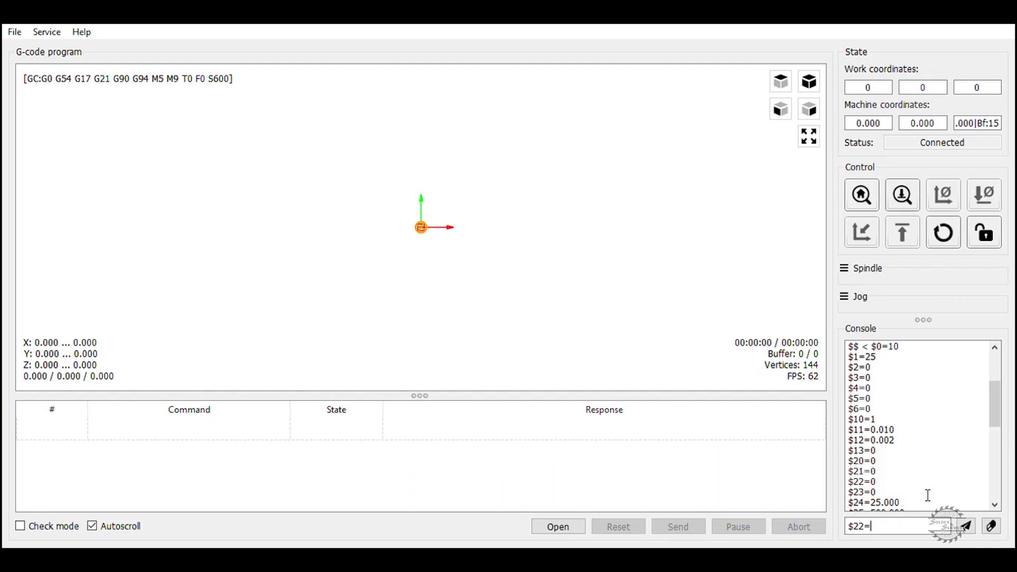
{"action": "type", "text": "1"}
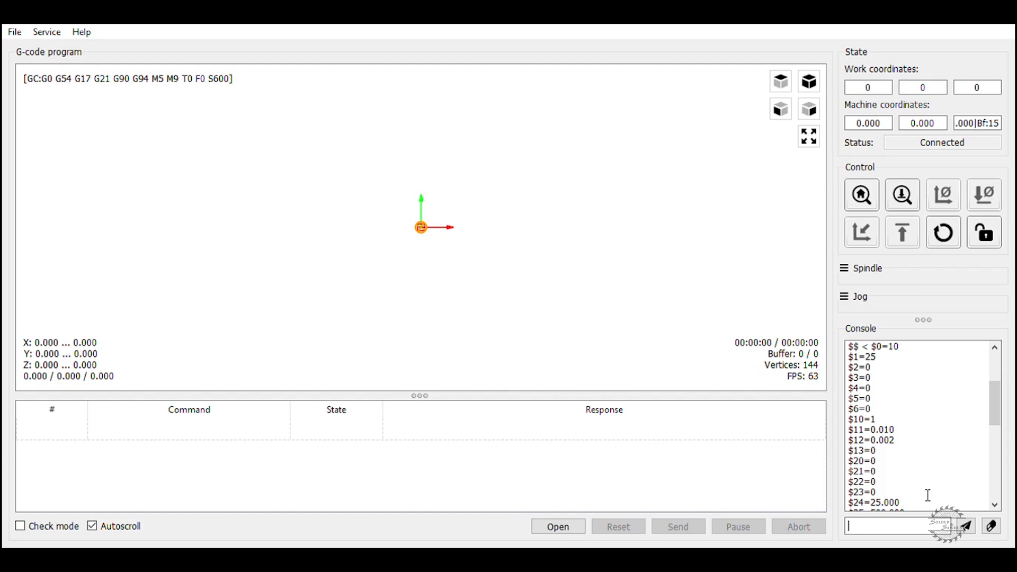
{"action": "type", "text": "$23"}
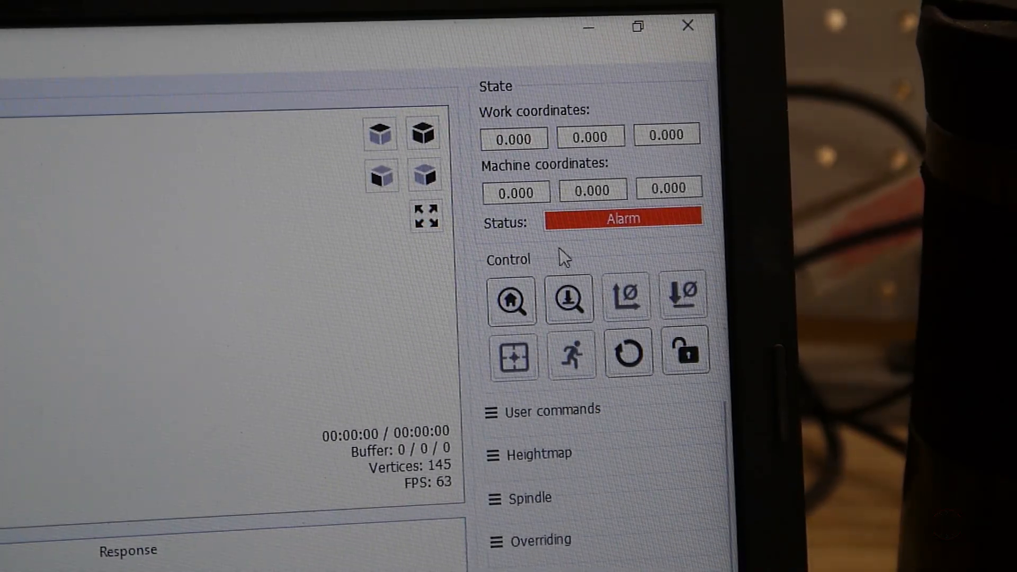
{"action": "mouse_move", "coordinate": [606, 253]}
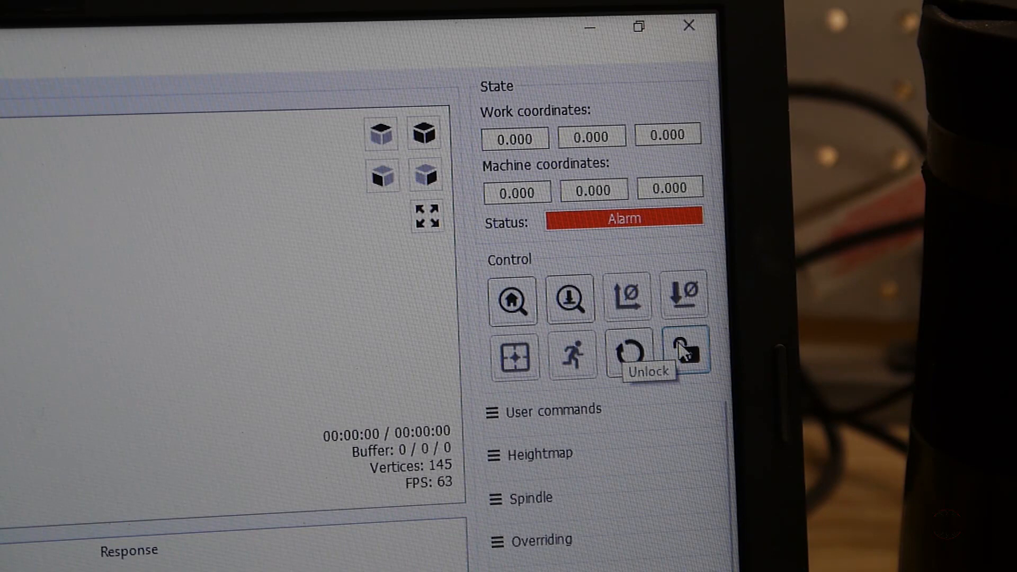
Step: Unlock the controller to clear its Alarm status
{"action": "left_click", "coordinate": [685, 354]}
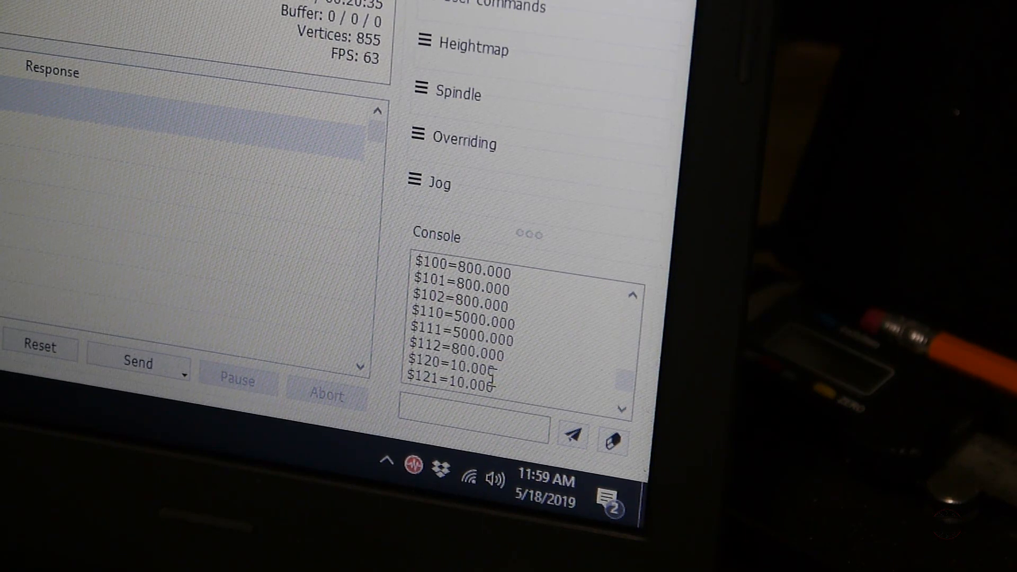
{"action": "mouse_move", "coordinate": [290, 332]}
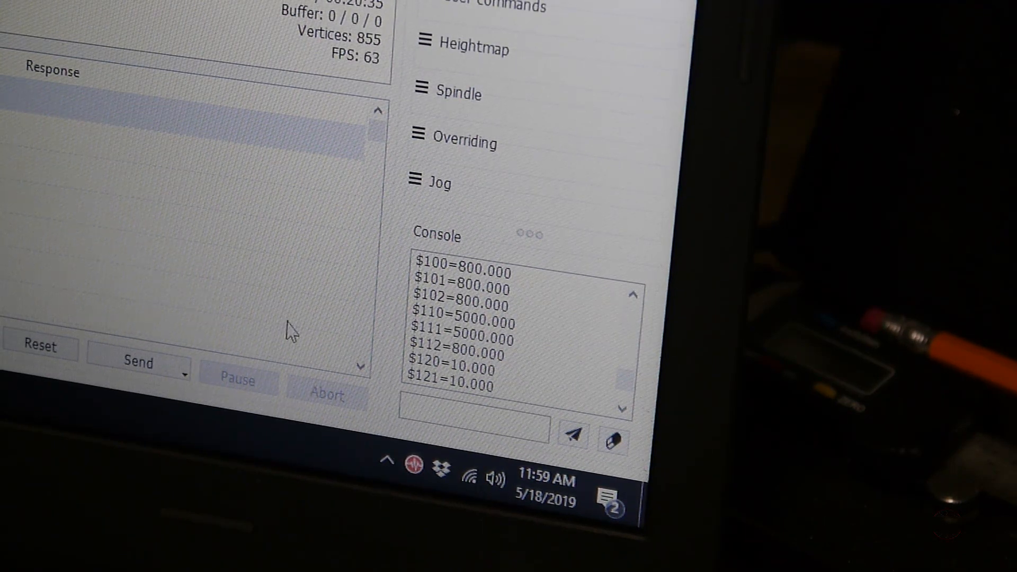
Step: Send the new X-axis steps-per-mm value 801.1215 and request the settings list with $$
{"action": "type", "text": "$101=805.55.83"}
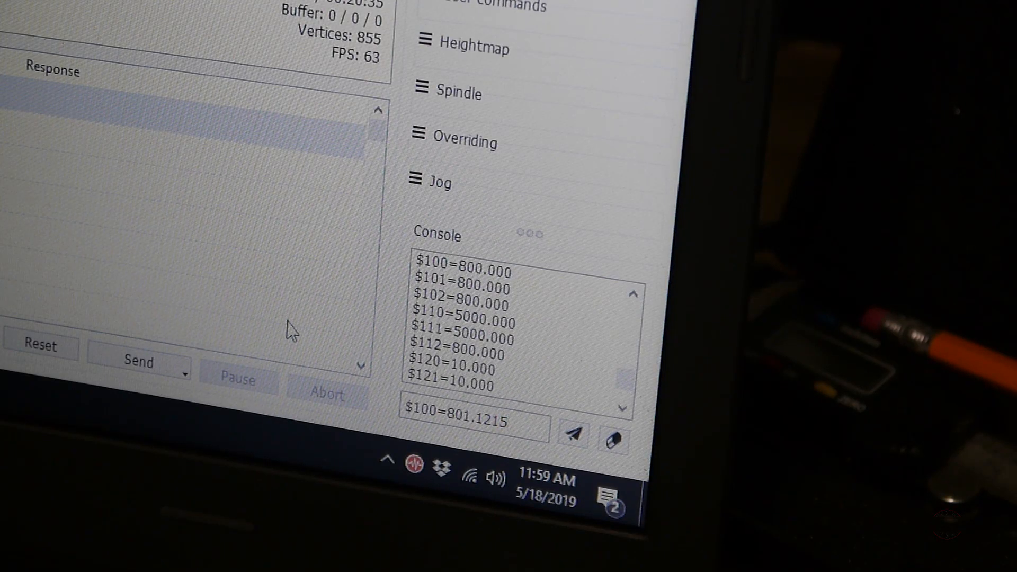
{"action": "left_click", "coordinate": [573, 434]}
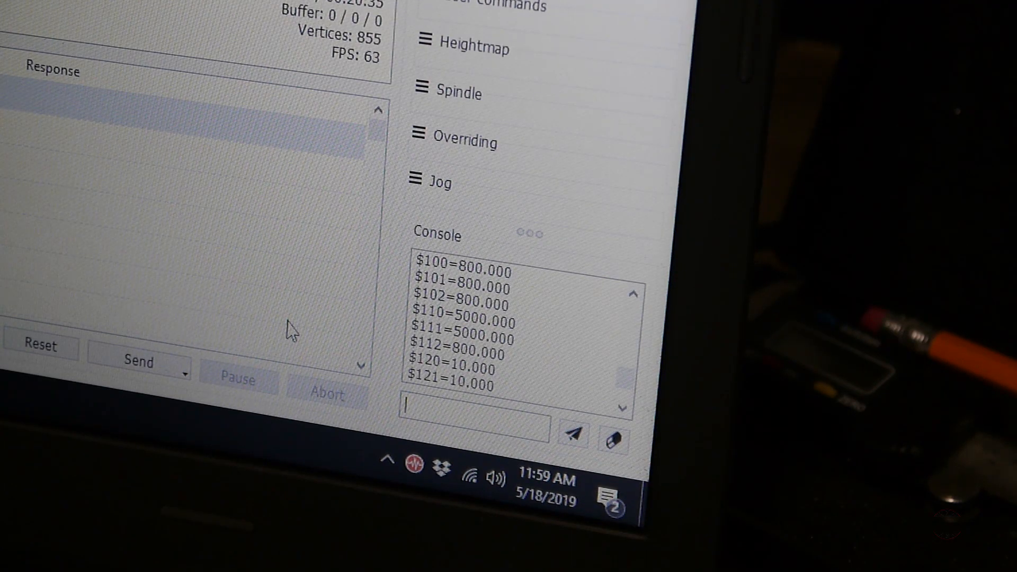
{"action": "type", "text": "$101=805.55.83"}
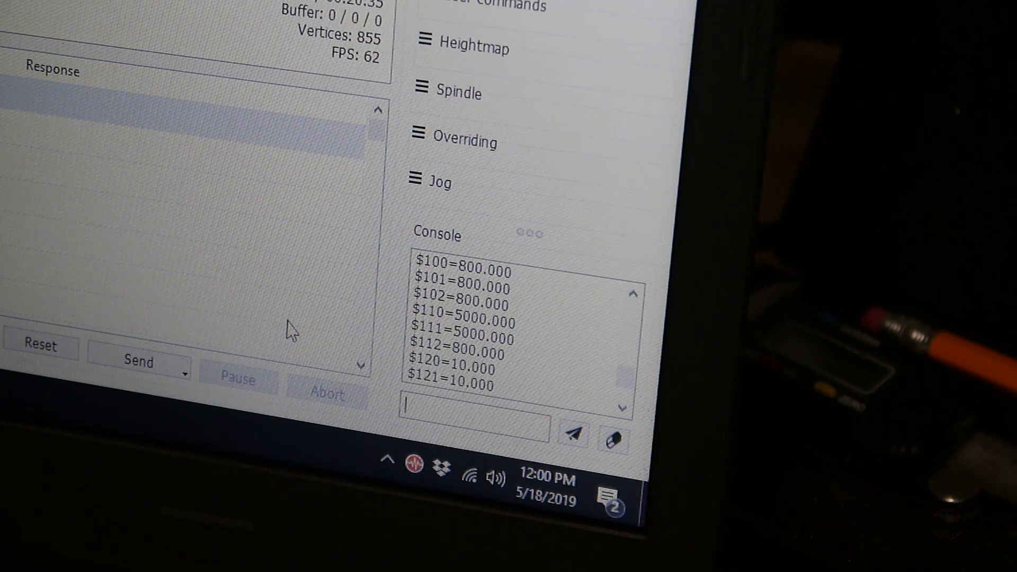
{"action": "type", "text": "$$"}
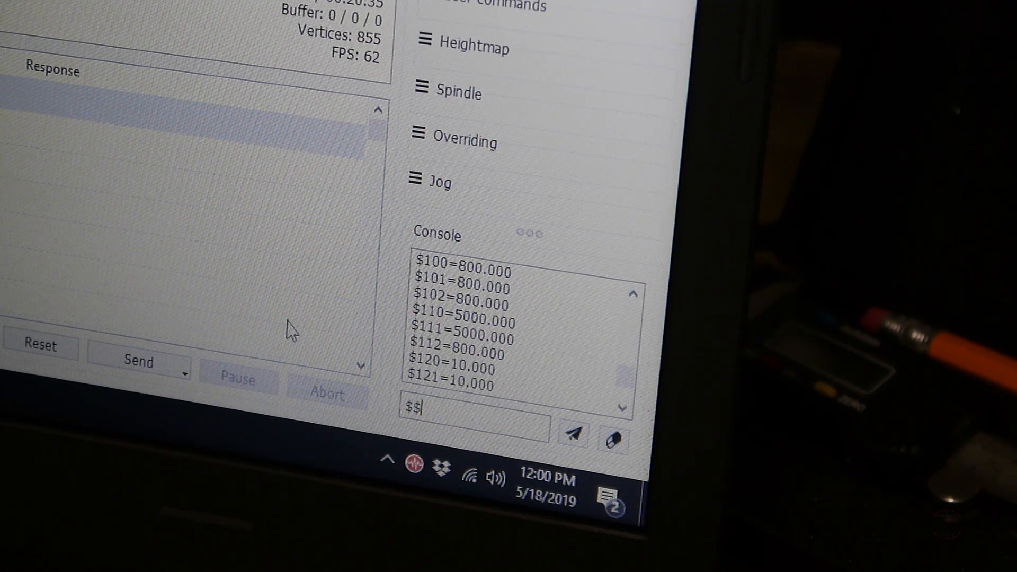